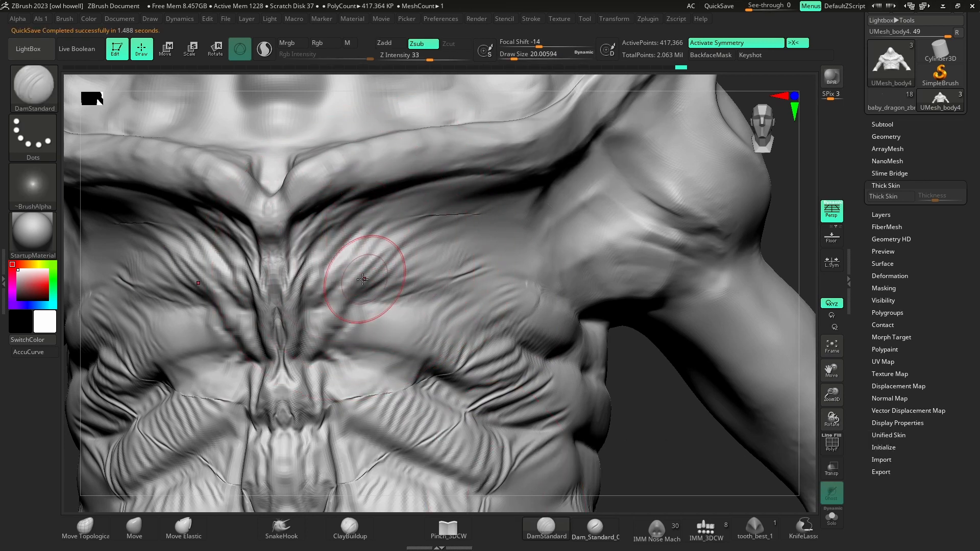
- Stroke over the creature's side skin folds to carve darker, sharper crease lines
{"action": "left_click_drag", "start_coordinate": [362, 279], "coordinate": [497, 233]}
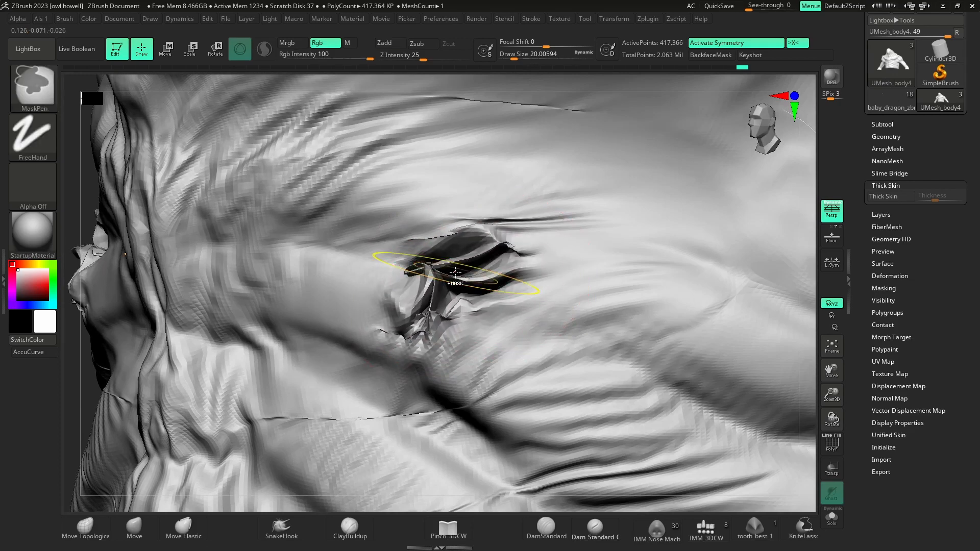
{"action": "left_click_drag", "start_coordinate": [455, 275], "coordinate": [448, 348]}
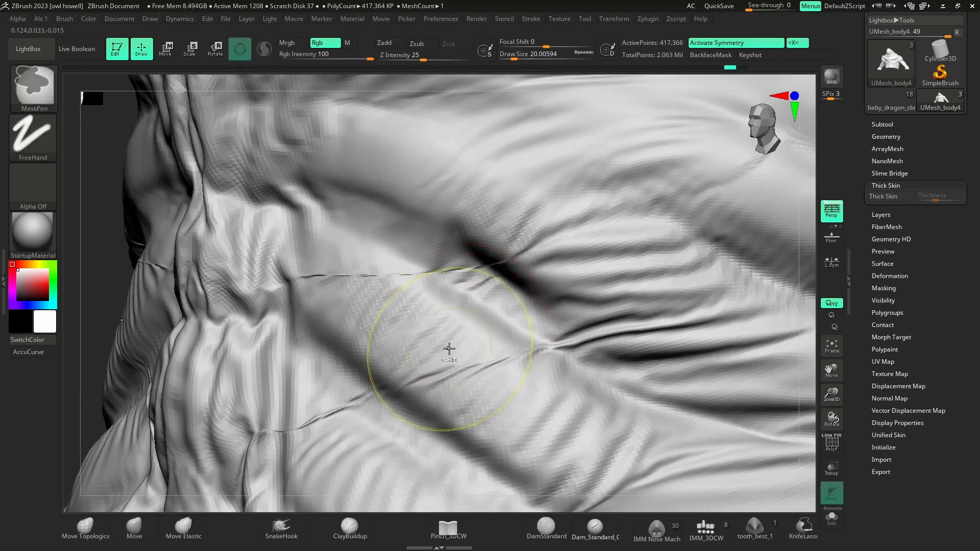